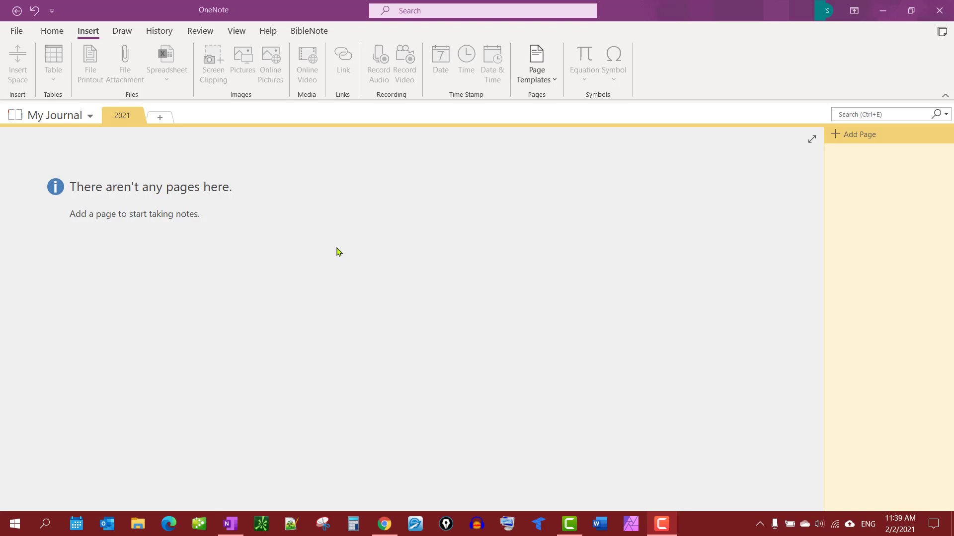
pyautogui.moveTo(356, 193)
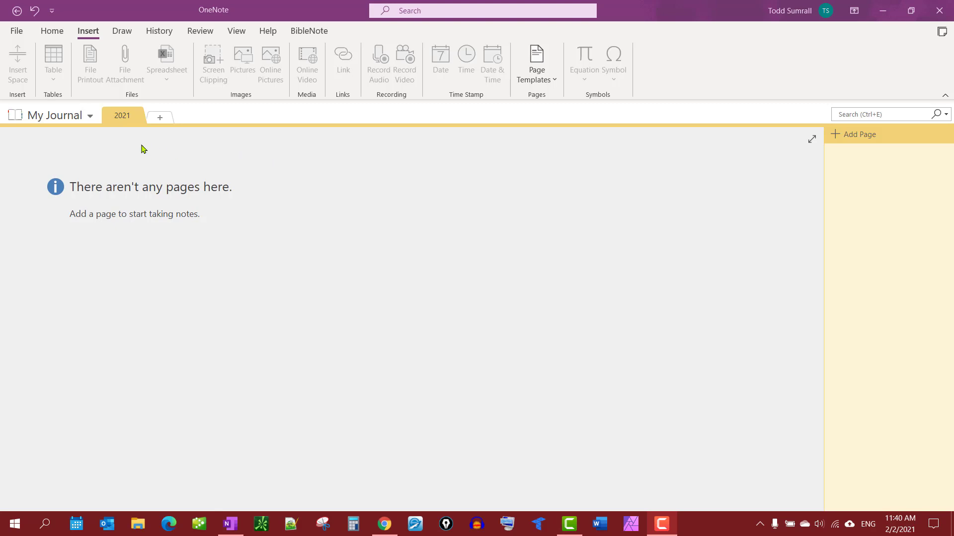
pyautogui.moveTo(173, 148)
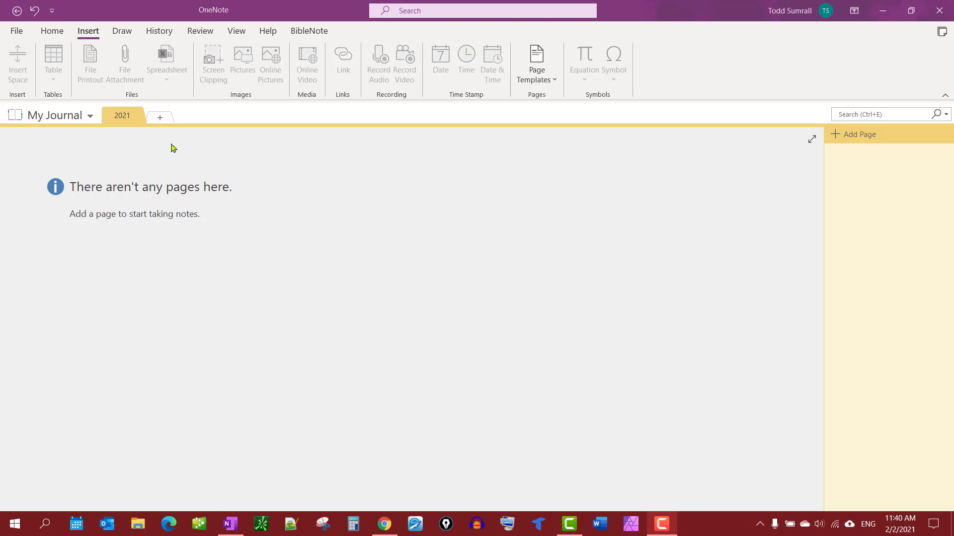
pyautogui.moveTo(226, 152)
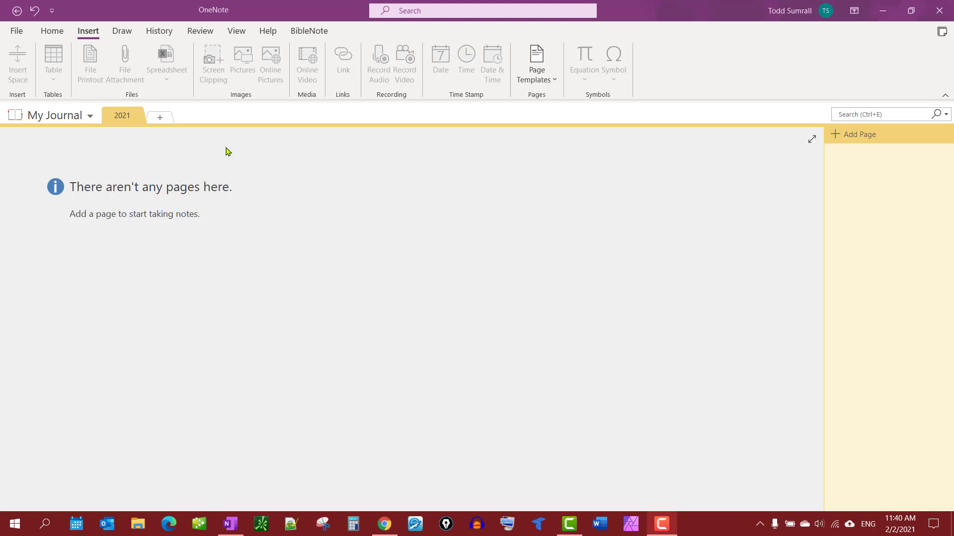
pyautogui.moveTo(159, 118)
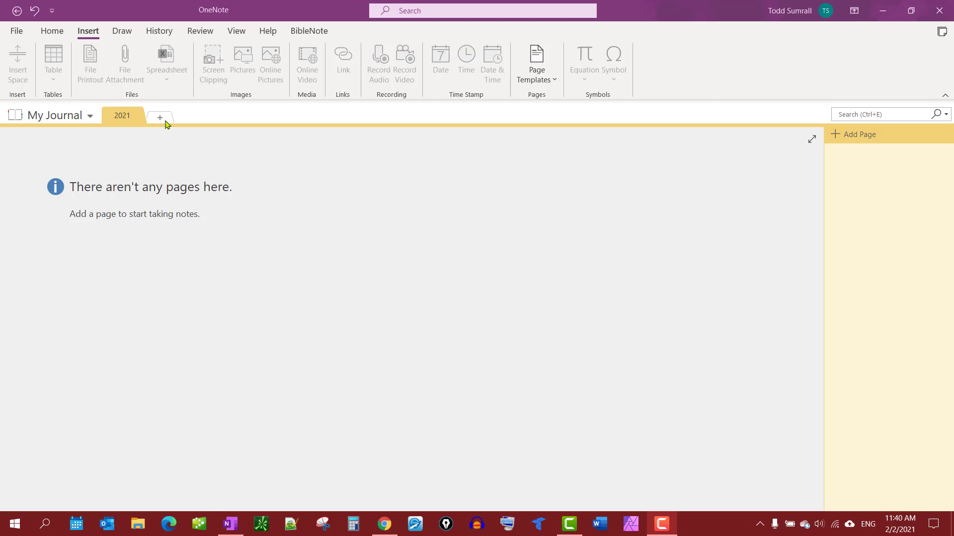
pyautogui.moveTo(84, 120)
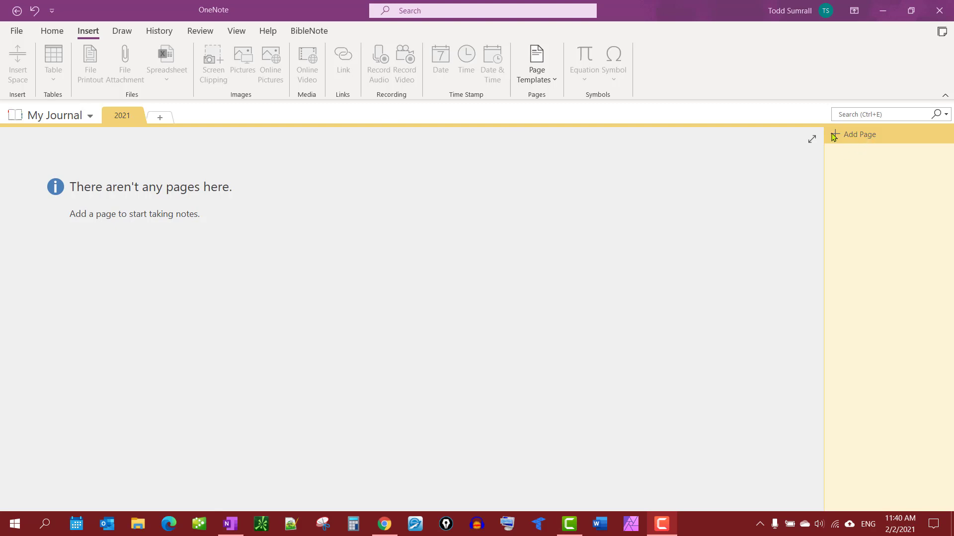
# Step: Add a new untitled page, dated Tuesday, February 2, 2021, to the 2021 section
pyautogui.click(859, 135)
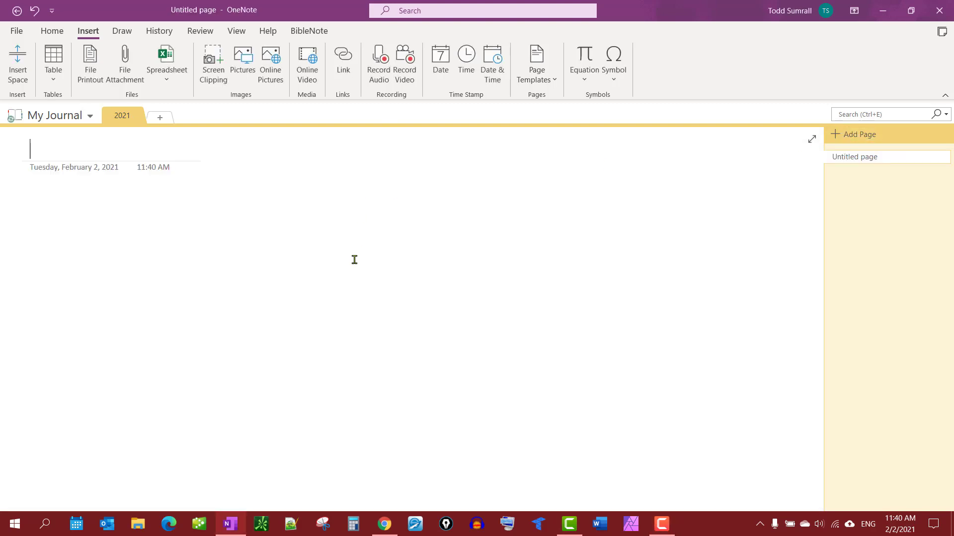
pyautogui.moveTo(300, 141)
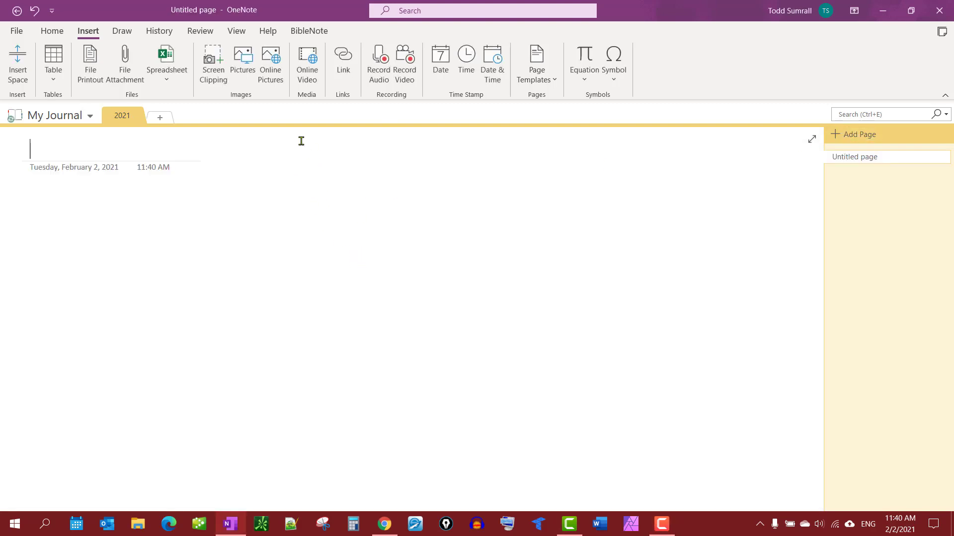
pyautogui.moveTo(166, 61)
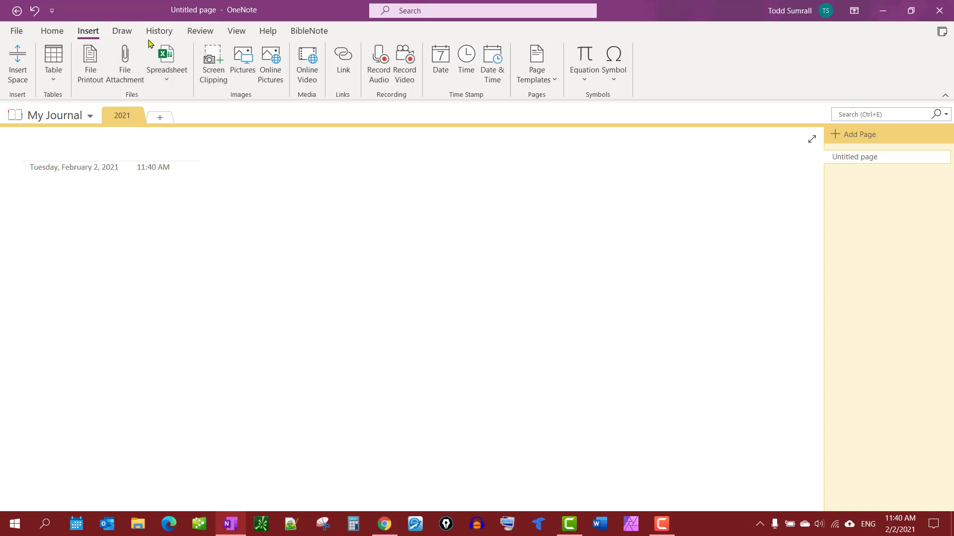
# Step: Apply college-ruled lines with a left margin line to the untitled page via View > Rule Lines
pyautogui.click(236, 31)
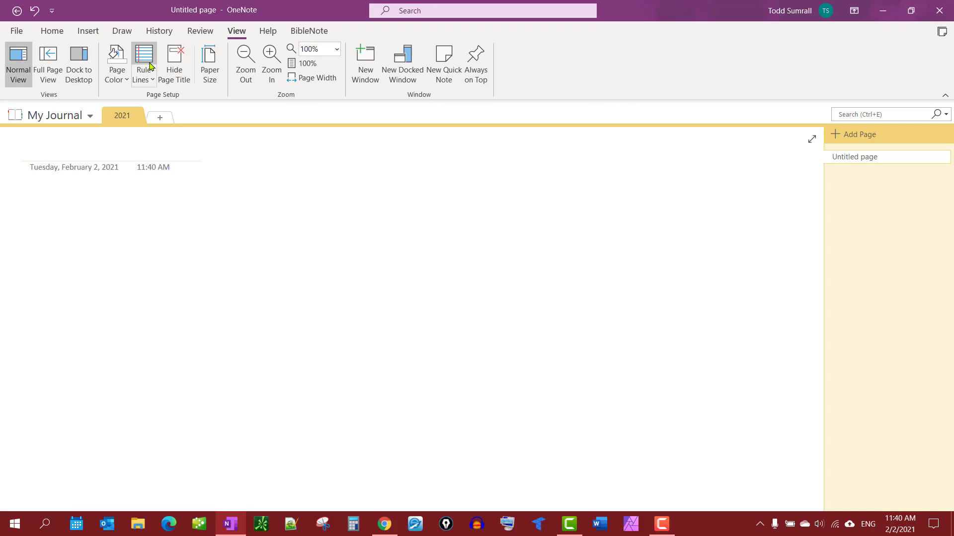
pyautogui.click(143, 63)
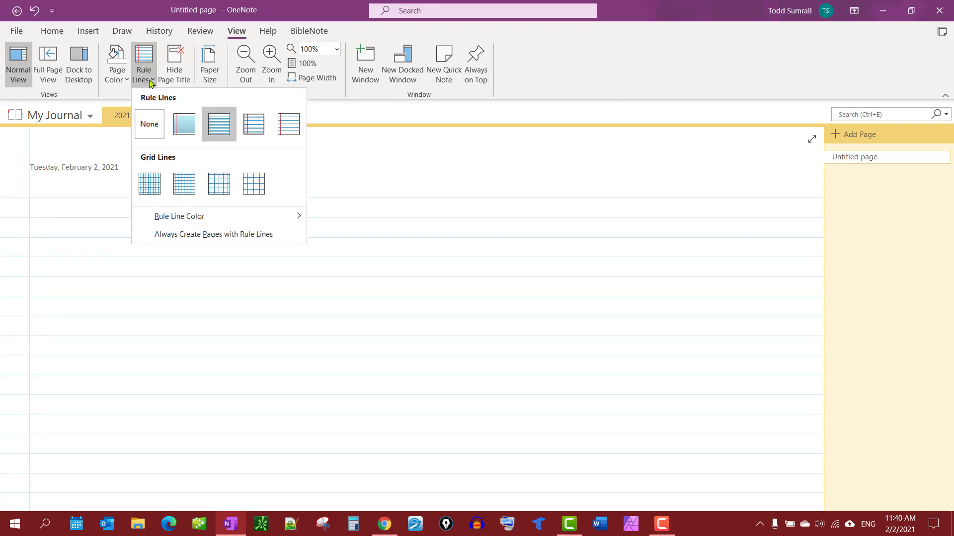
pyautogui.moveTo(219, 124)
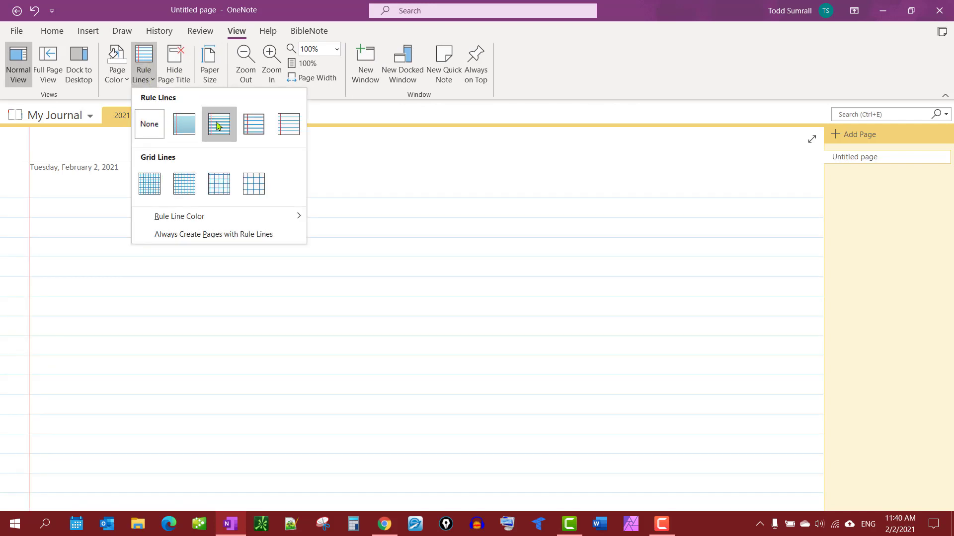
pyautogui.click(219, 124)
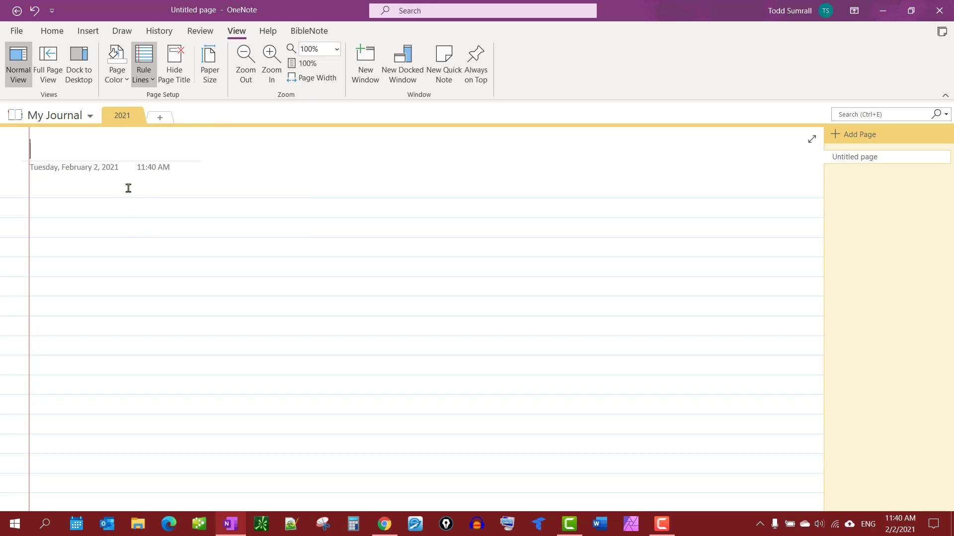
pyautogui.moveTo(264, 36)
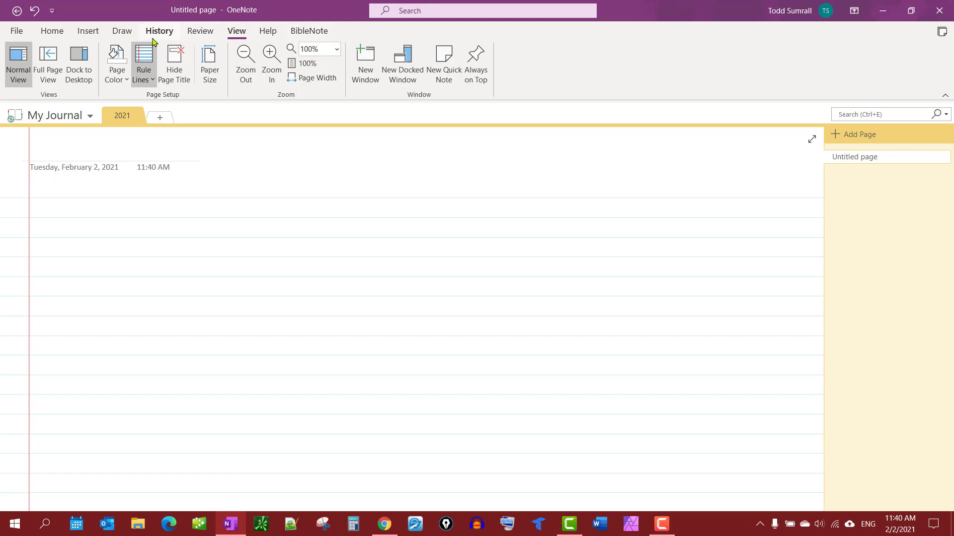
# Step: Insert today's date, 2/2/2021, as the page title
pyautogui.click(87, 31)
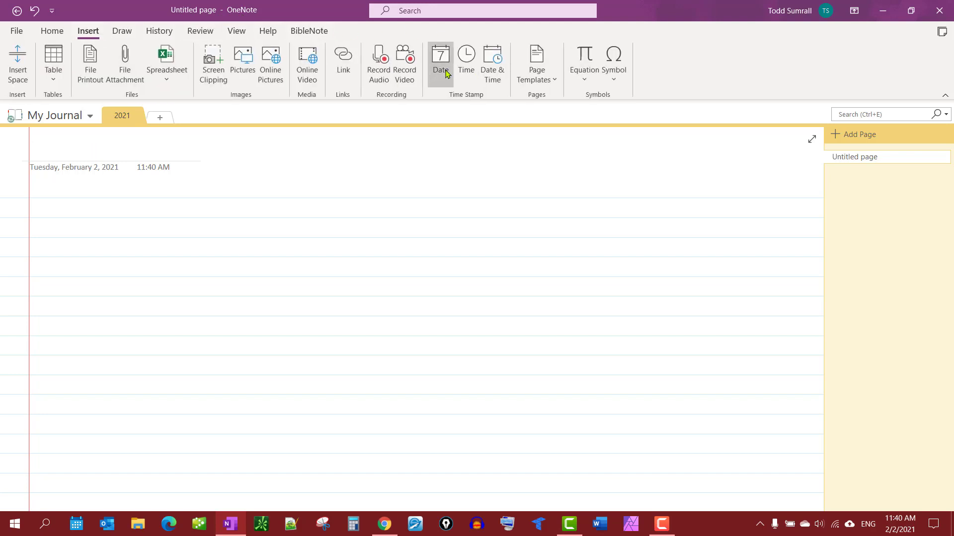
pyautogui.click(440, 58)
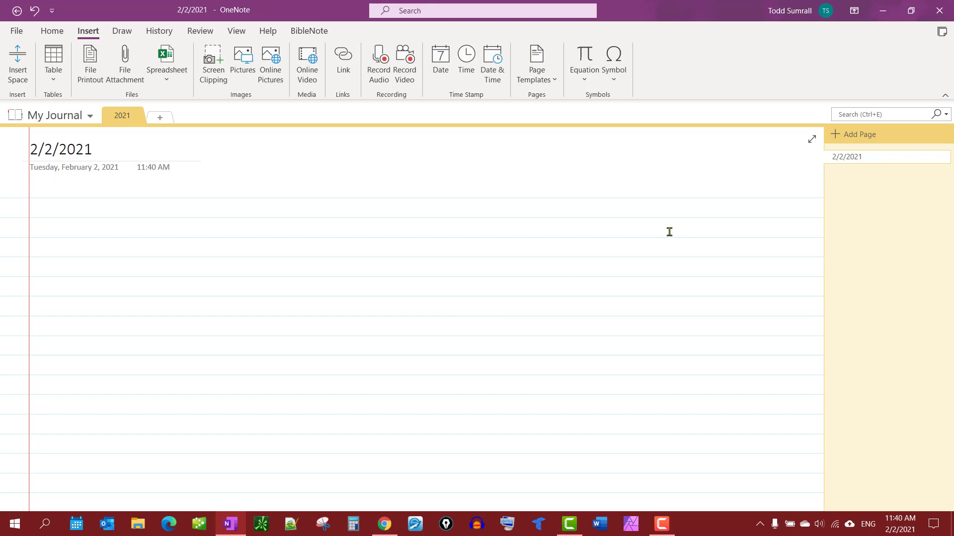
pyautogui.moveTo(80, 210)
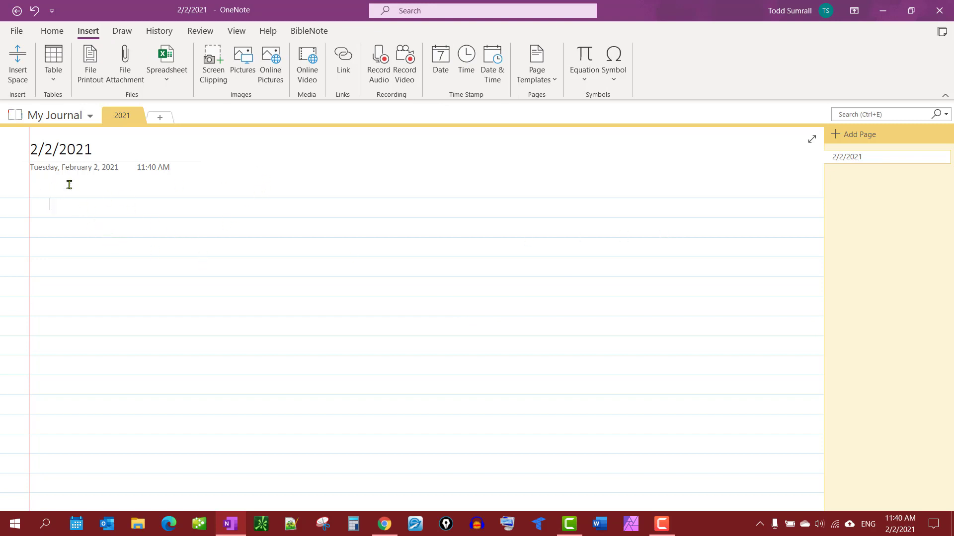
pyautogui.moveTo(237, 31)
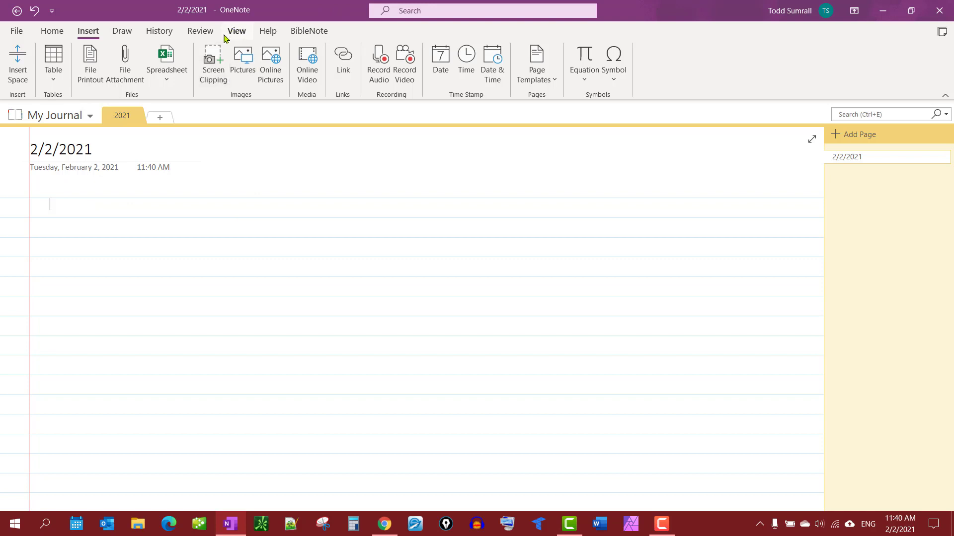
pyautogui.moveTo(158, 30)
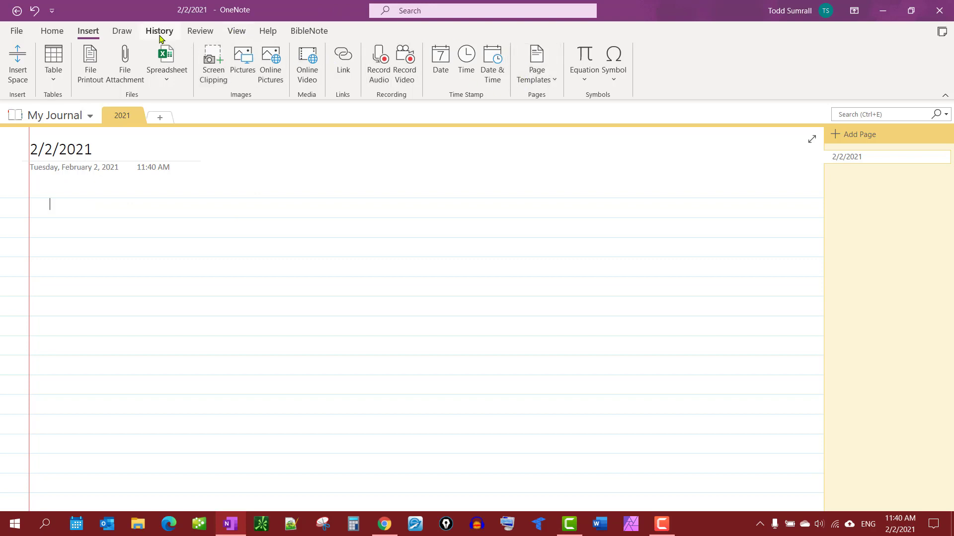
pyautogui.moveTo(277, 36)
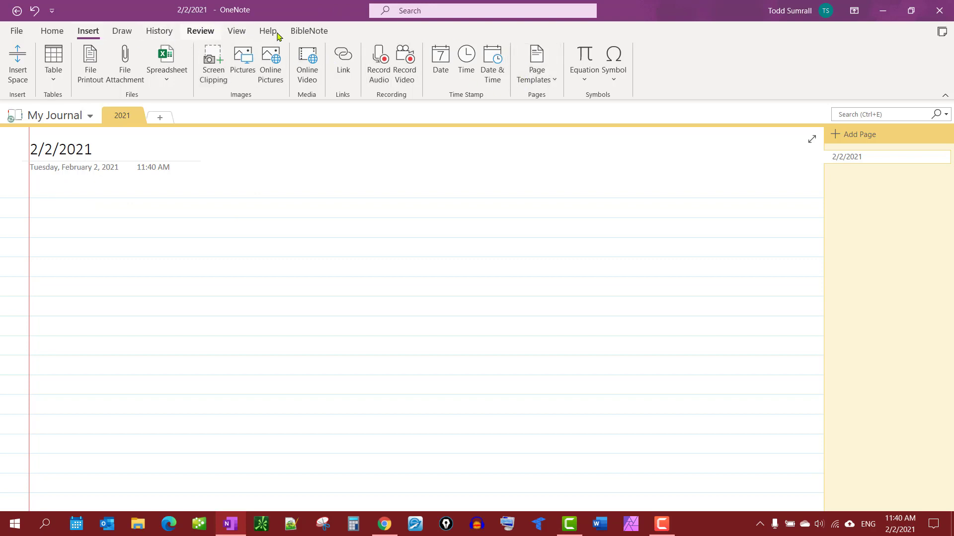
# Step: Show the Templates pane beside the page via Insert > Page Templates
pyautogui.click(536, 62)
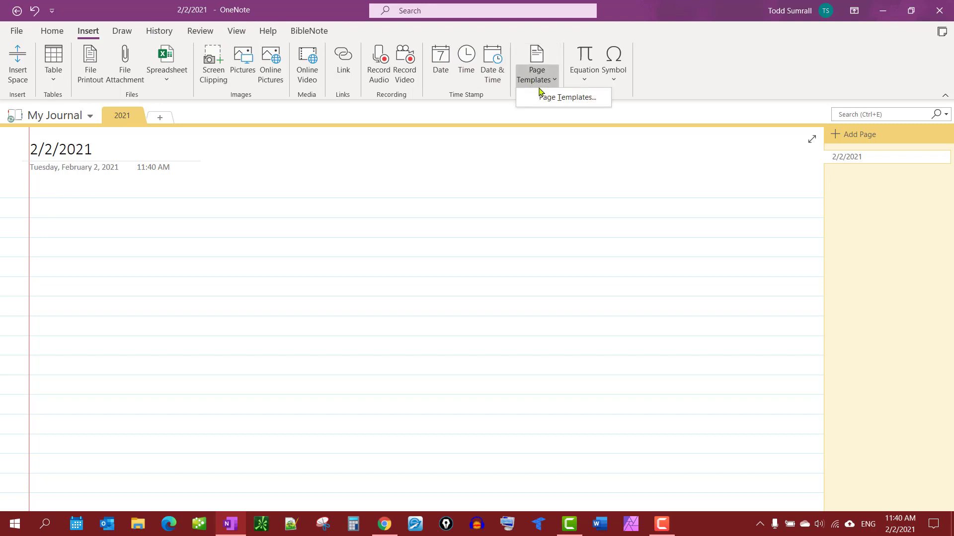
pyautogui.click(567, 96)
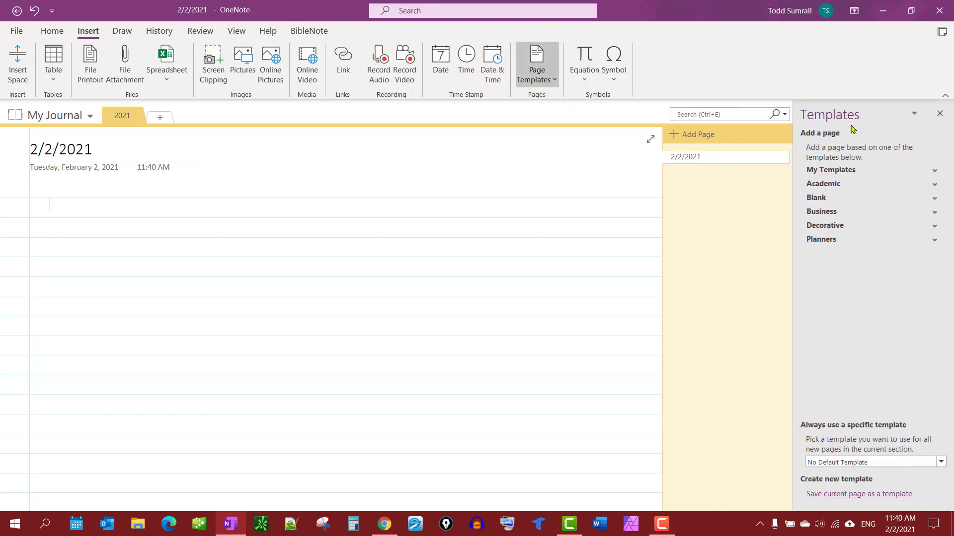
pyautogui.moveTo(791, 449)
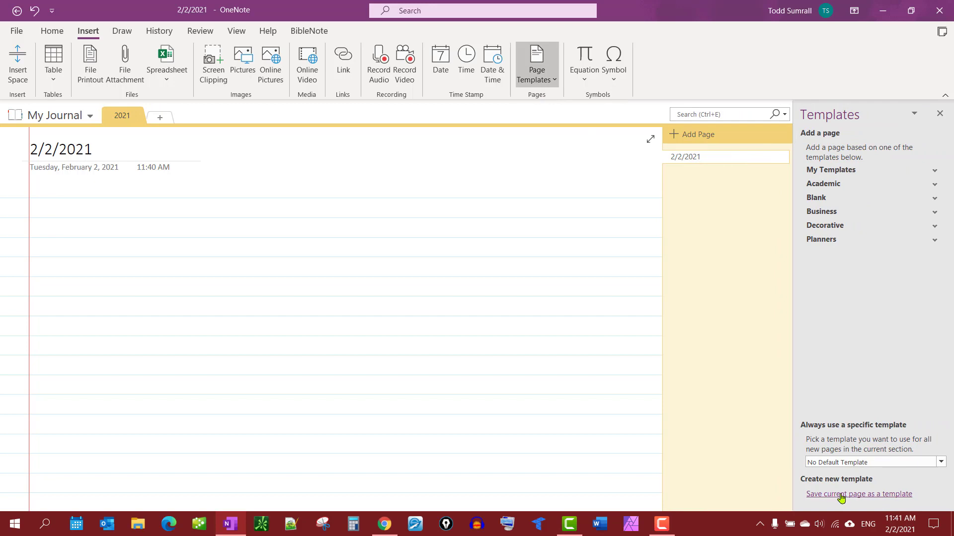
# Step: Save the ruled page as a template named 'My Journal', set as the section default, and list it under My Templates
pyautogui.click(858, 494)
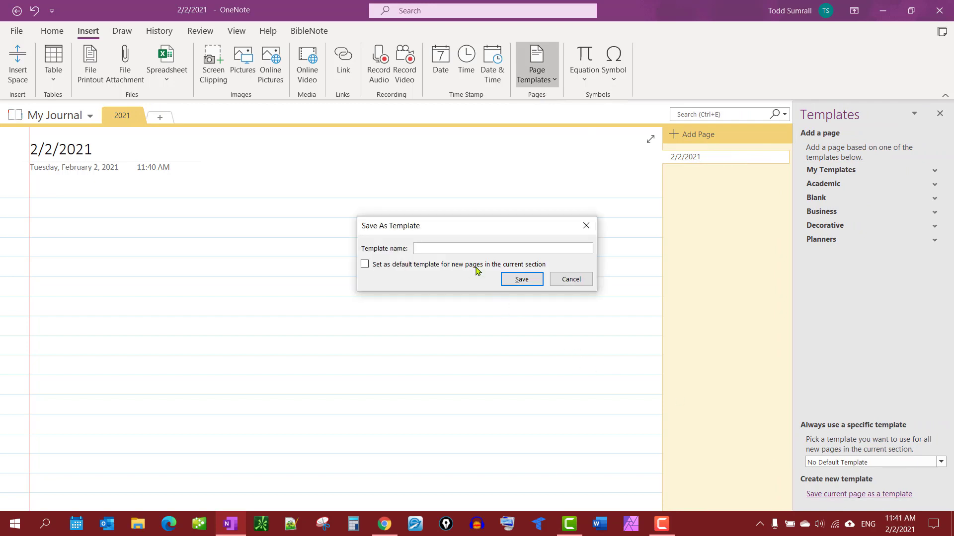
pyautogui.write('My')
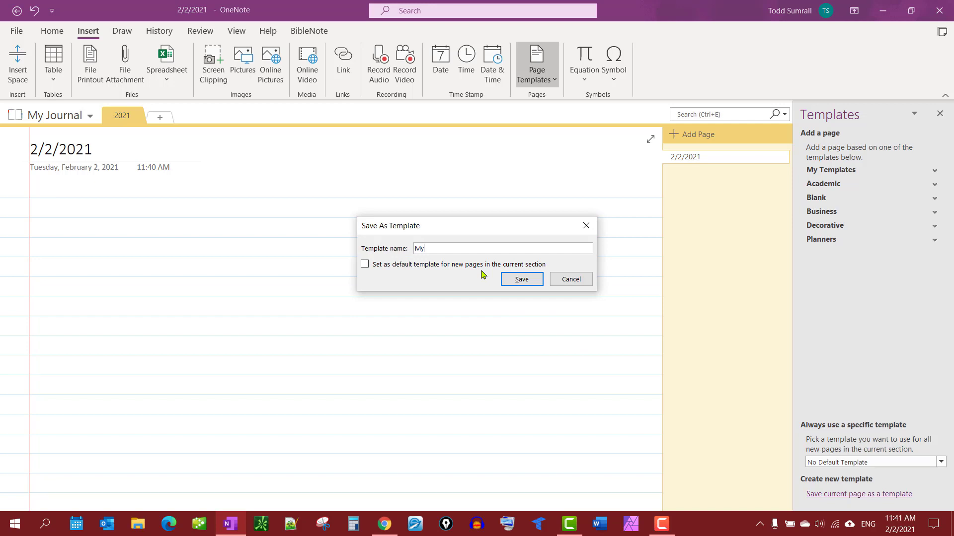
pyautogui.write('Journal')
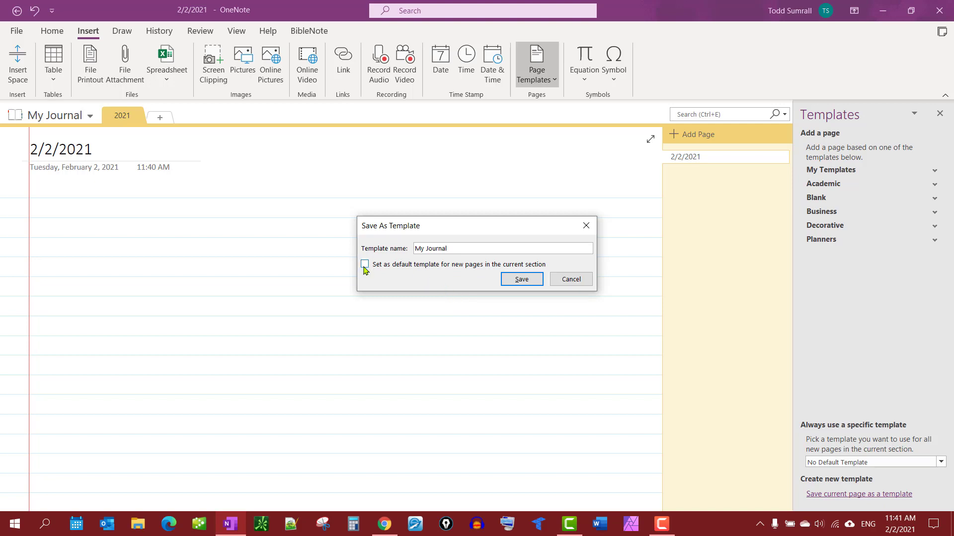
pyautogui.click(365, 265)
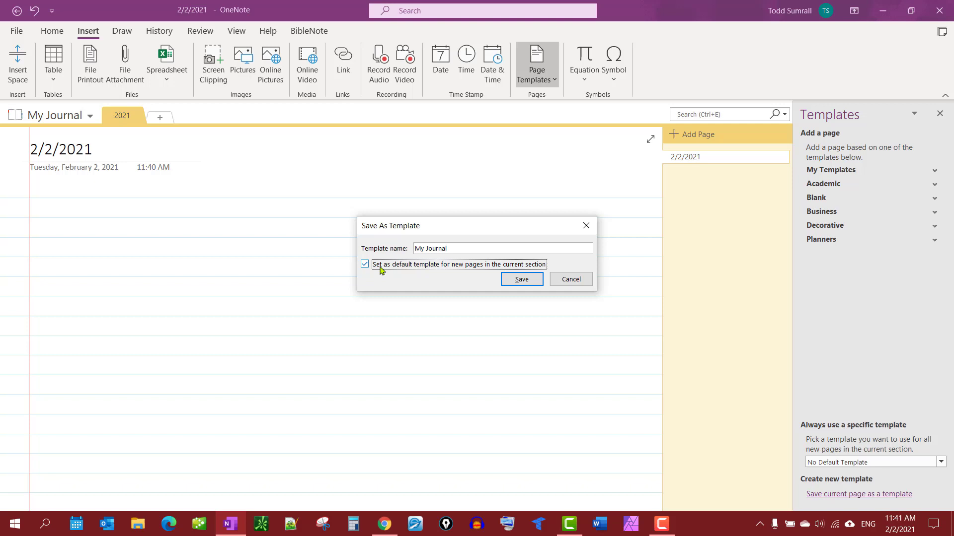
pyautogui.click(521, 279)
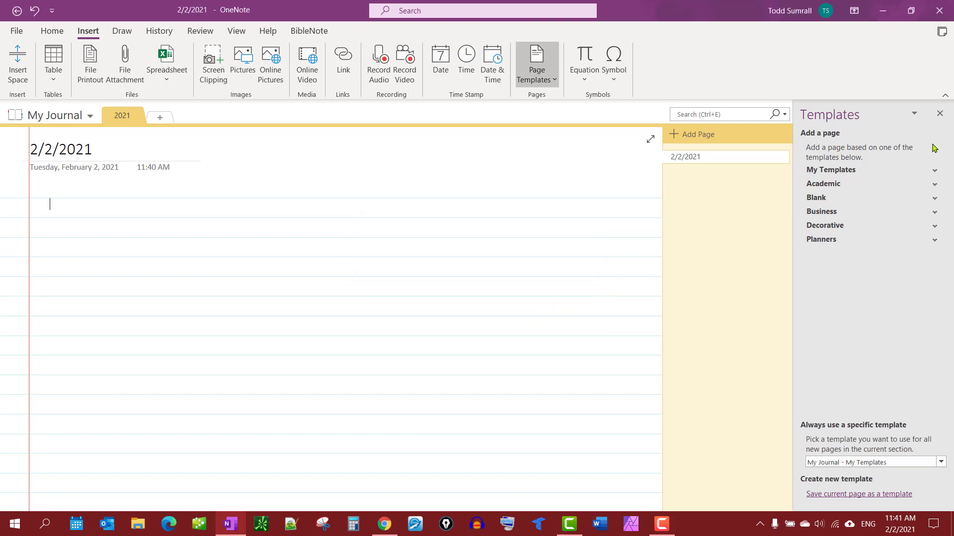
pyautogui.click(831, 169)
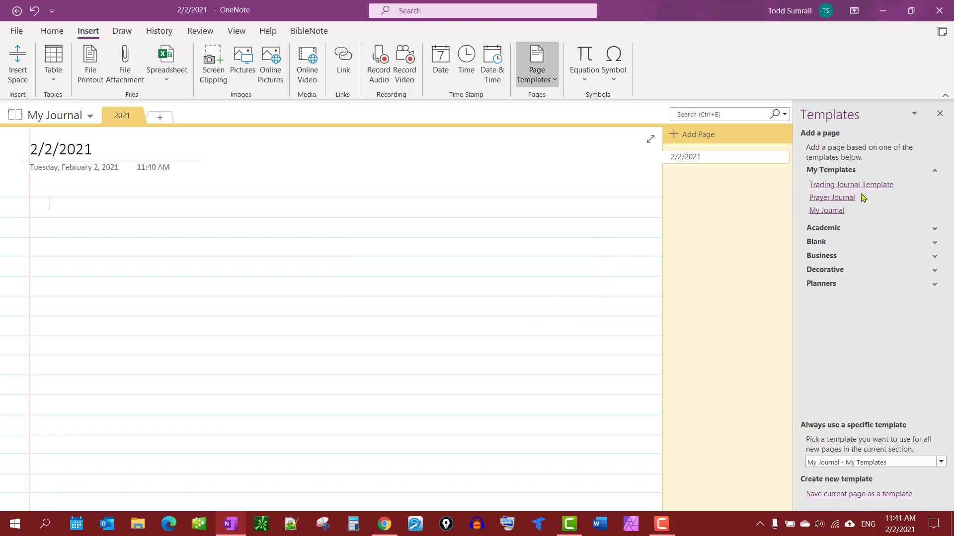
pyautogui.moveTo(848, 211)
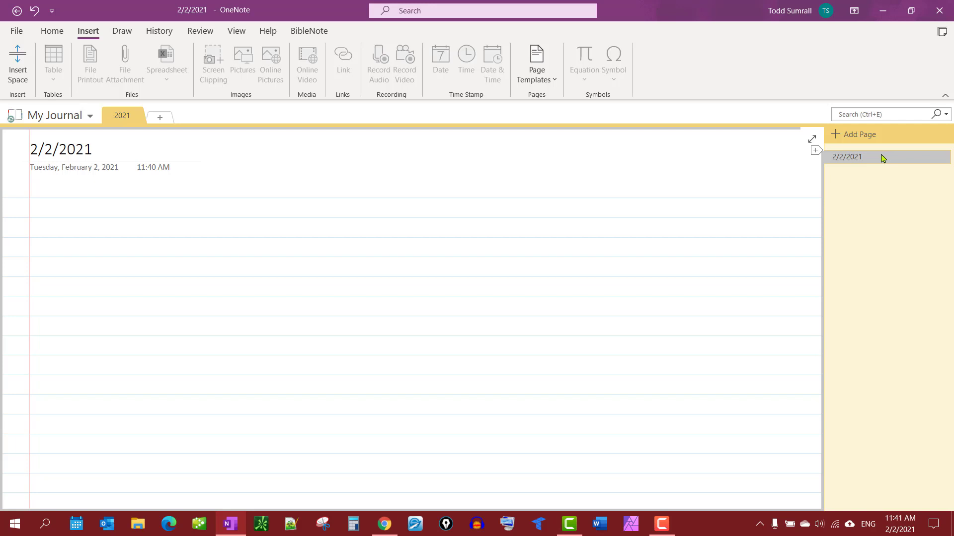
pyautogui.moveTo(857, 134)
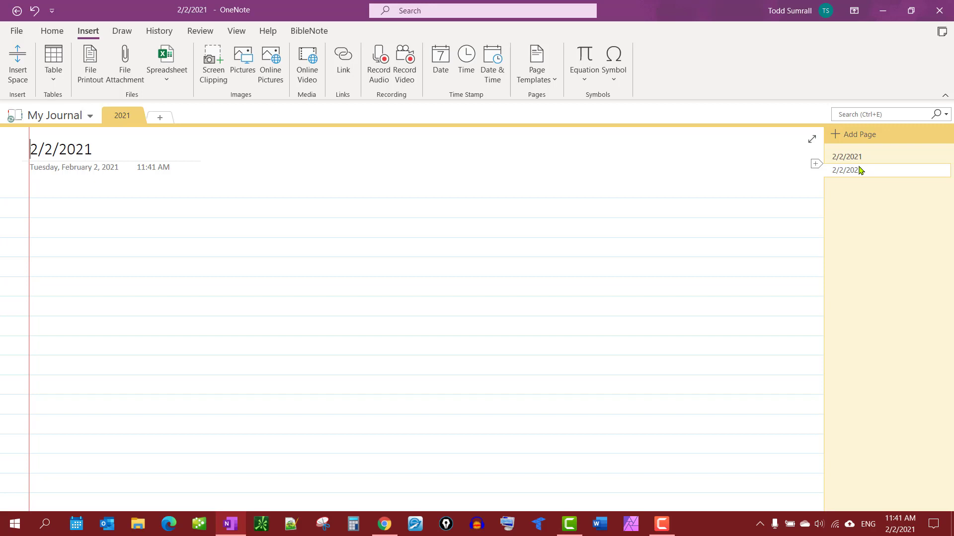
# Step: Retitle the new ruled page from its date to 'February 2021'
pyautogui.tripleClick(60, 149)
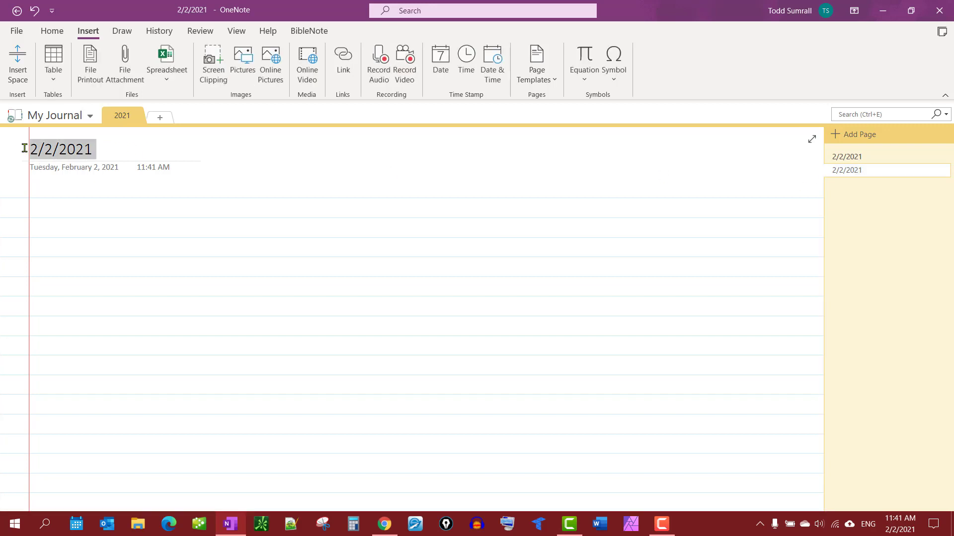
pyautogui.moveTo(100, 209)
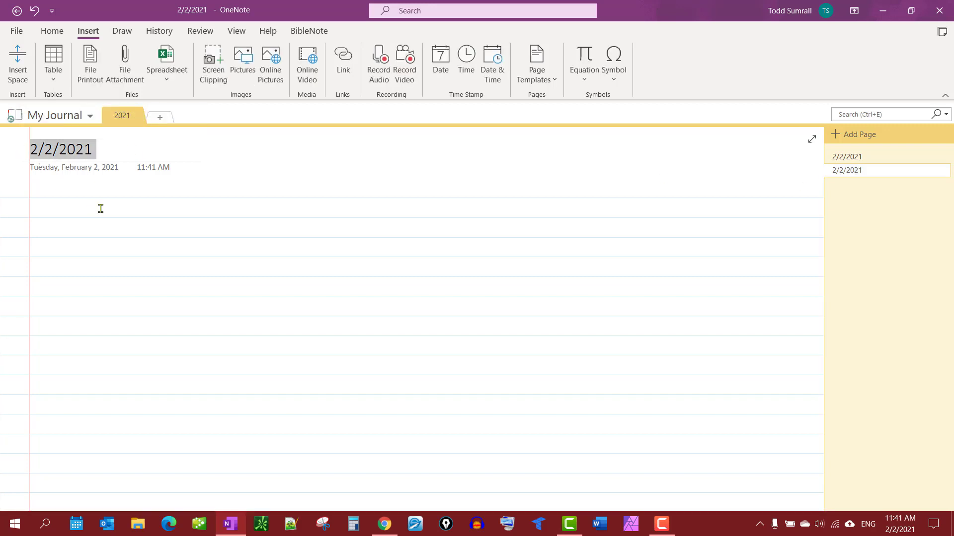
pyautogui.write('Fe')
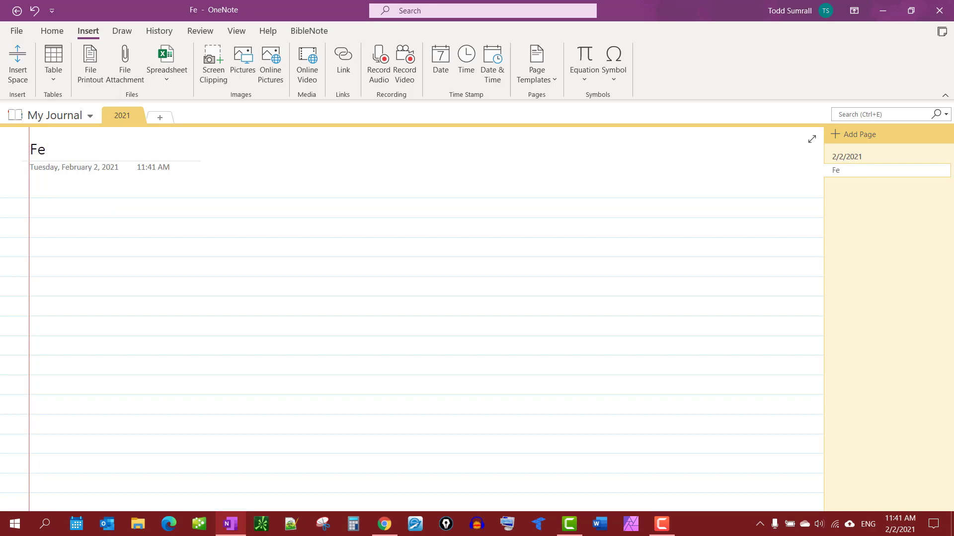
pyautogui.write('br')
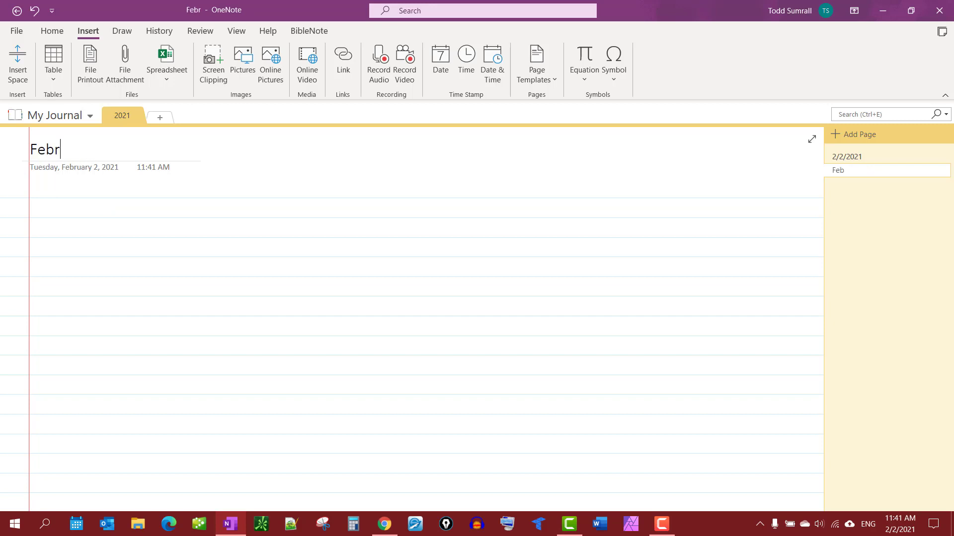
pyautogui.write('uary 2')
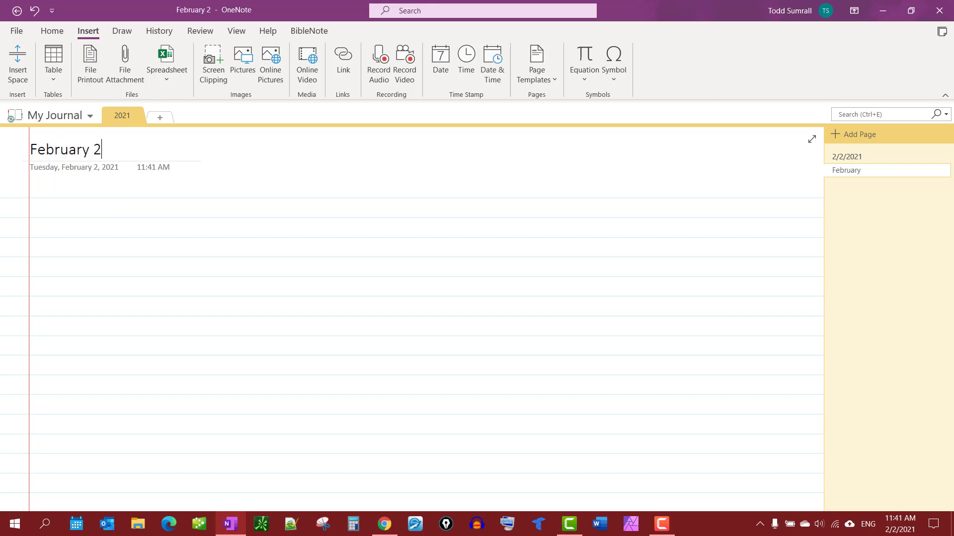
pyautogui.write('021')
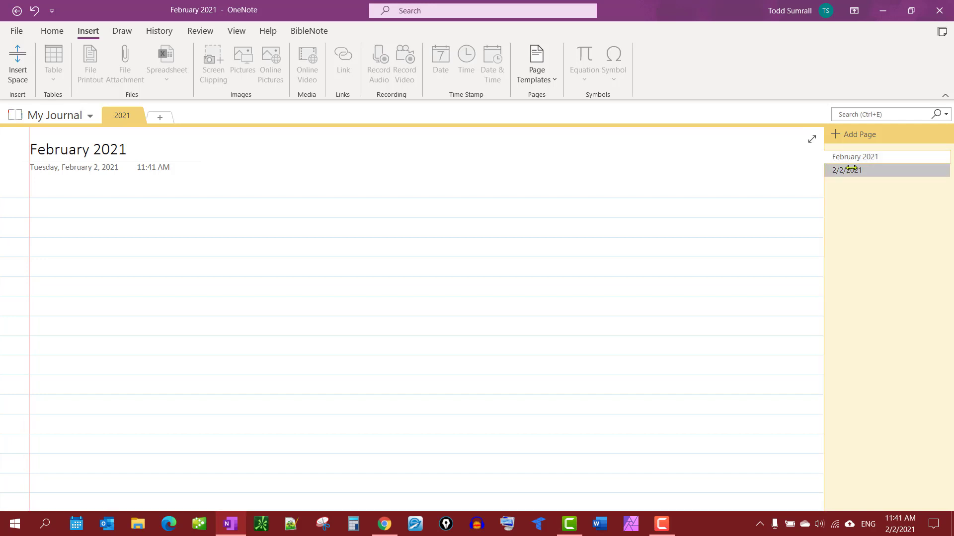
# Step: Nest 2/2/2021 as a subpage of February 2021 and add another ruled page
pyautogui.click(847, 170)
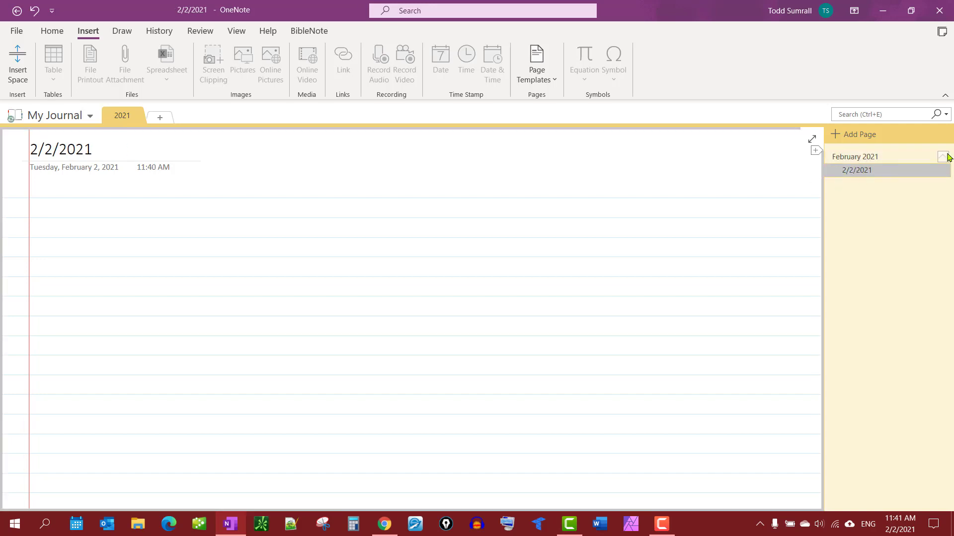
pyautogui.click(855, 156)
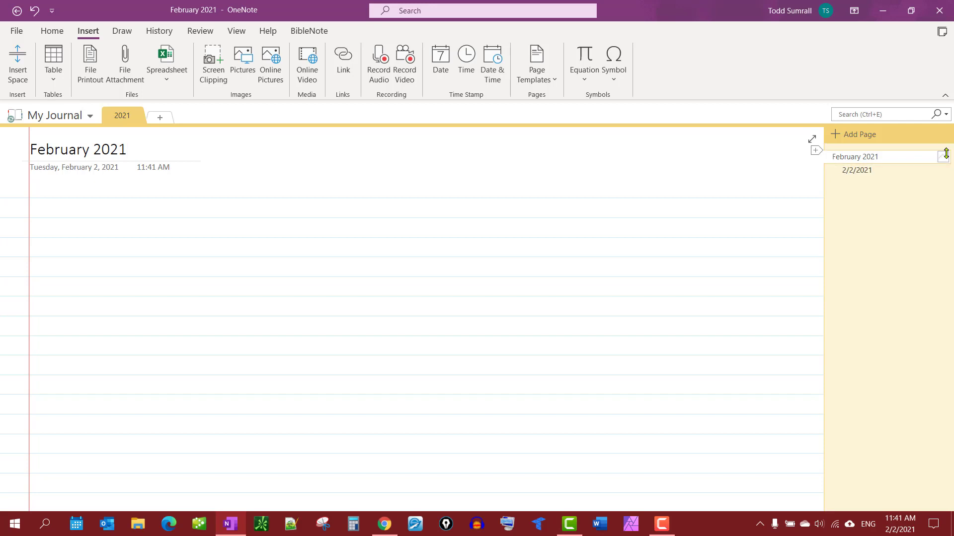
pyautogui.click(858, 134)
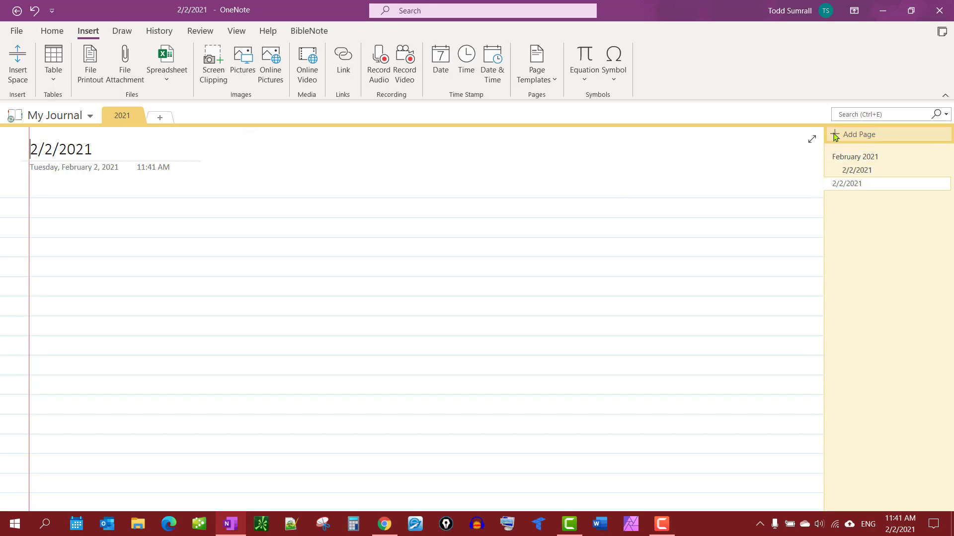
pyautogui.moveTo(508, 263)
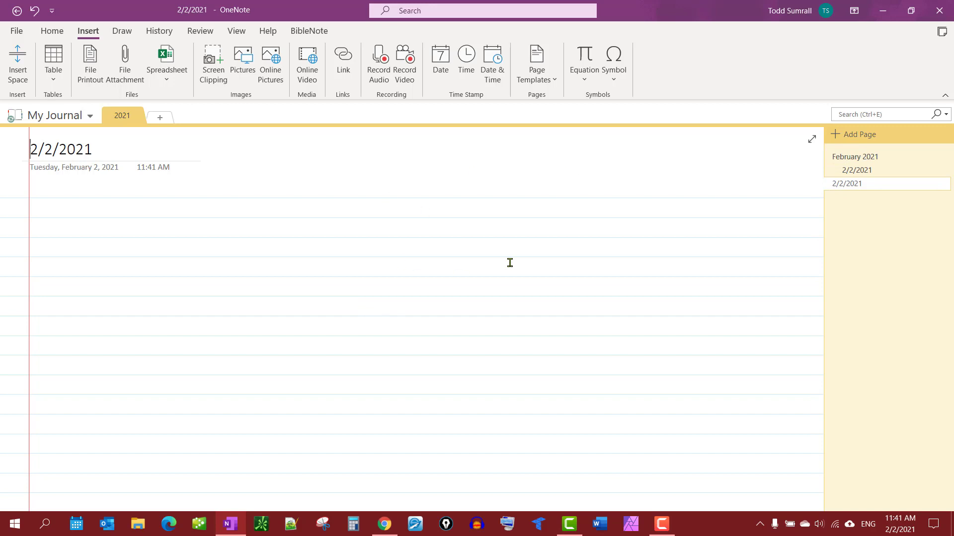
pyautogui.moveTo(842, 189)
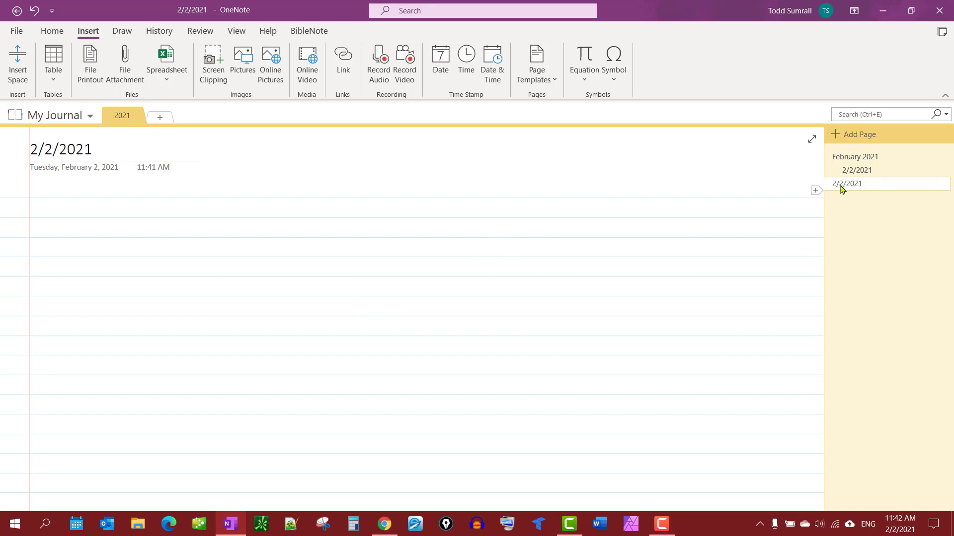
# Step: Nest the new page under February 2021, retitle it 2/3/2021, and return to the parent page
pyautogui.click(856, 184)
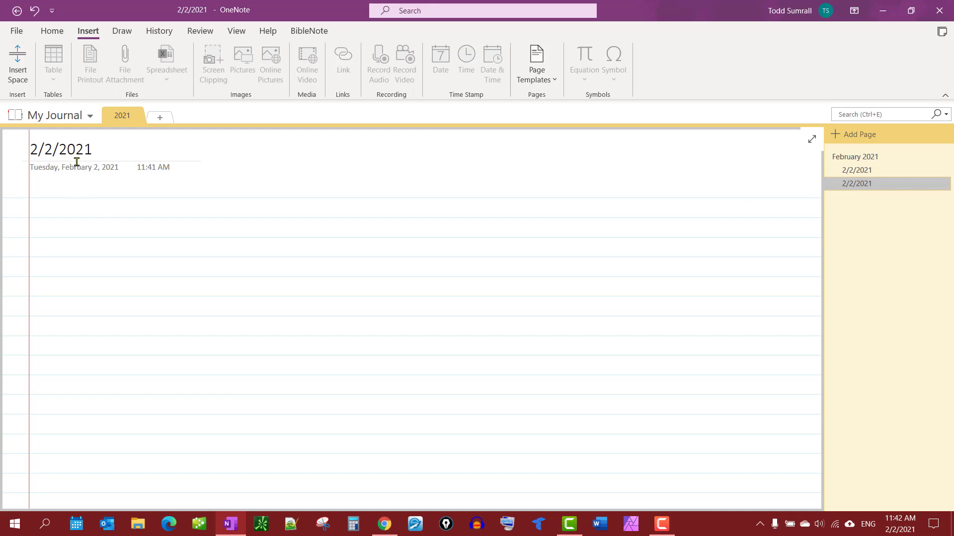
pyautogui.click(49, 149)
pyautogui.write('3')
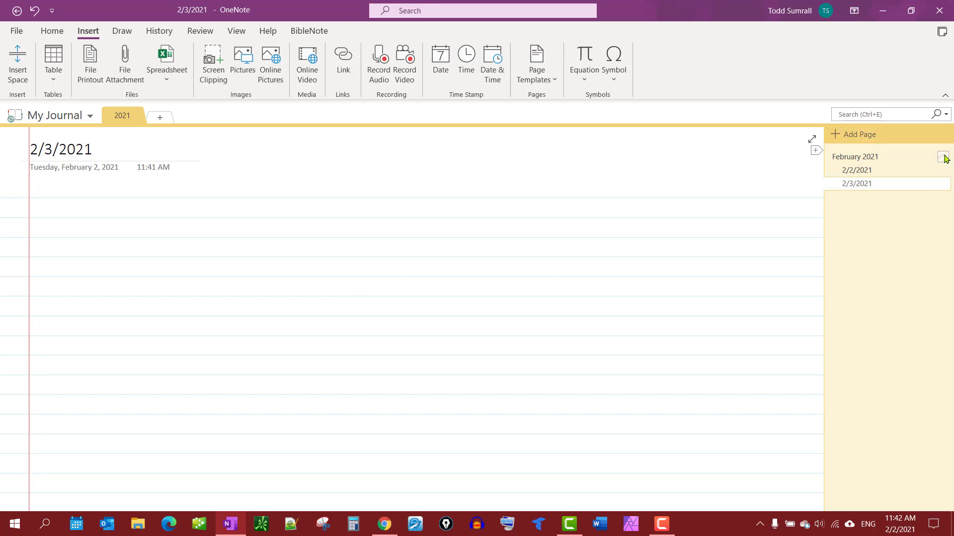
pyautogui.click(854, 156)
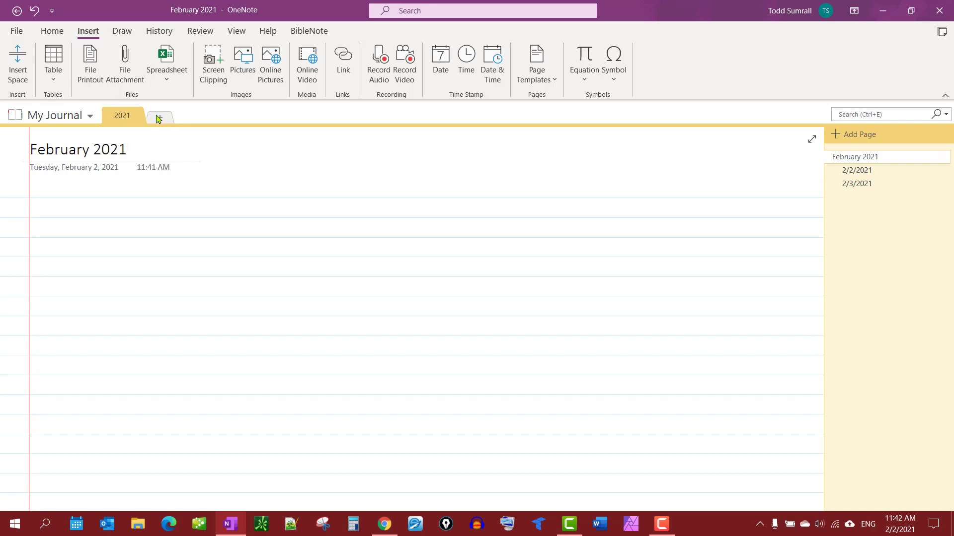
pyautogui.moveTo(159, 118)
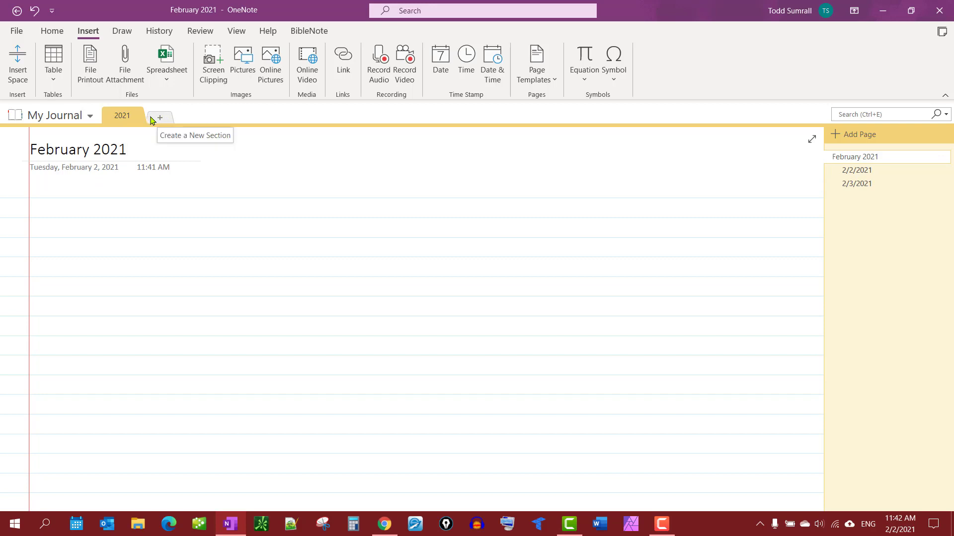
pyautogui.click(78, 149)
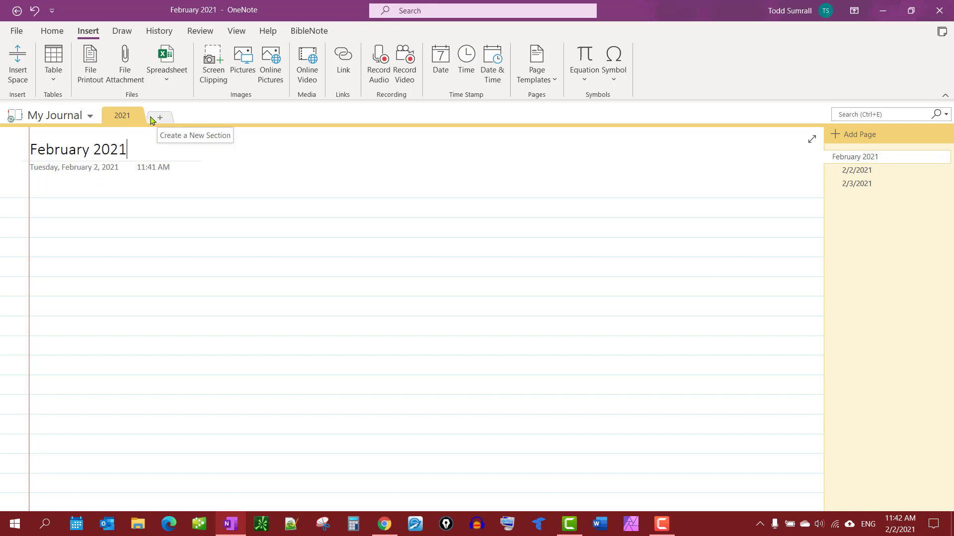
pyautogui.moveTo(169, 112)
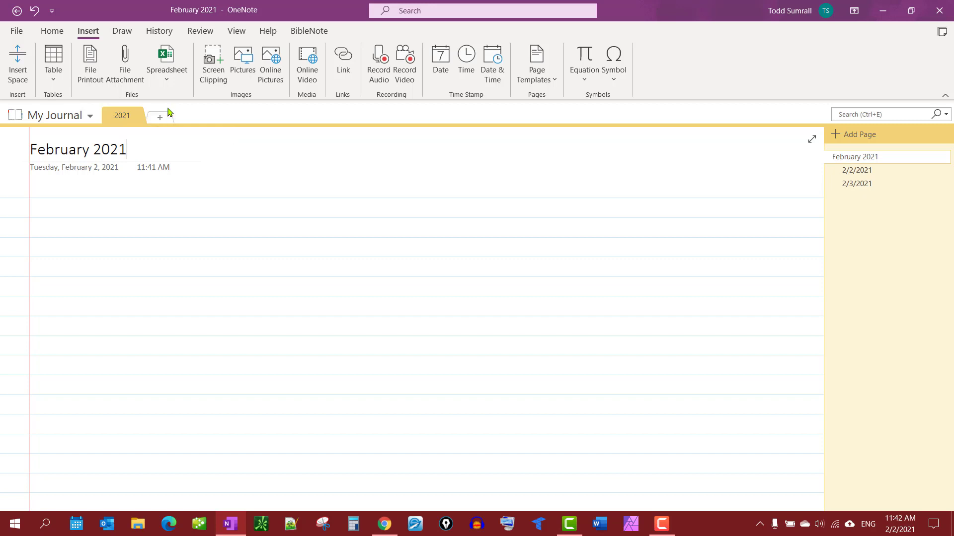
pyautogui.moveTo(322, 203)
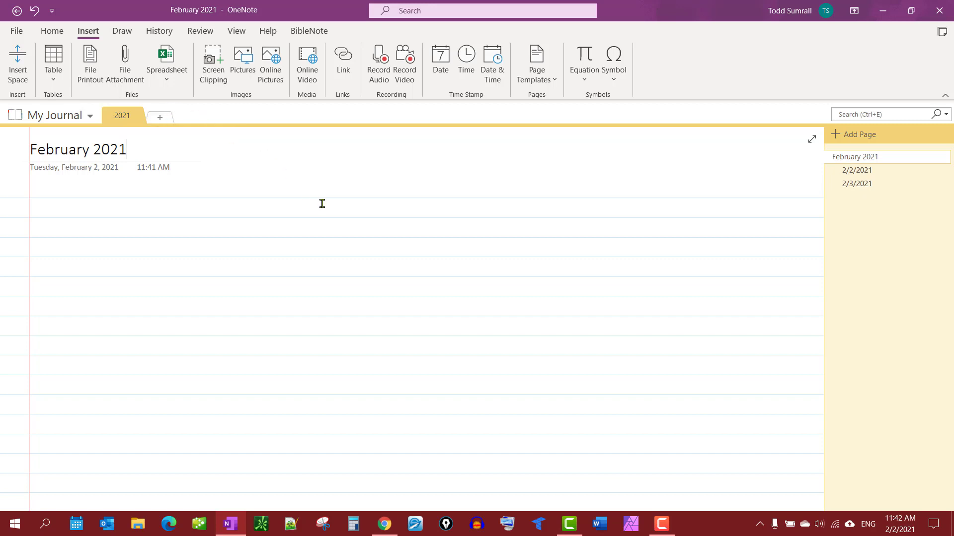